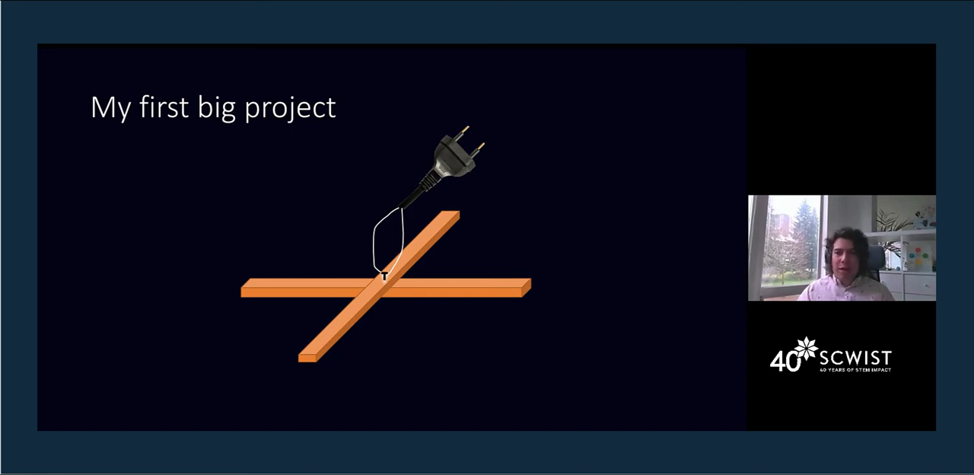
pyautogui.press('Right')
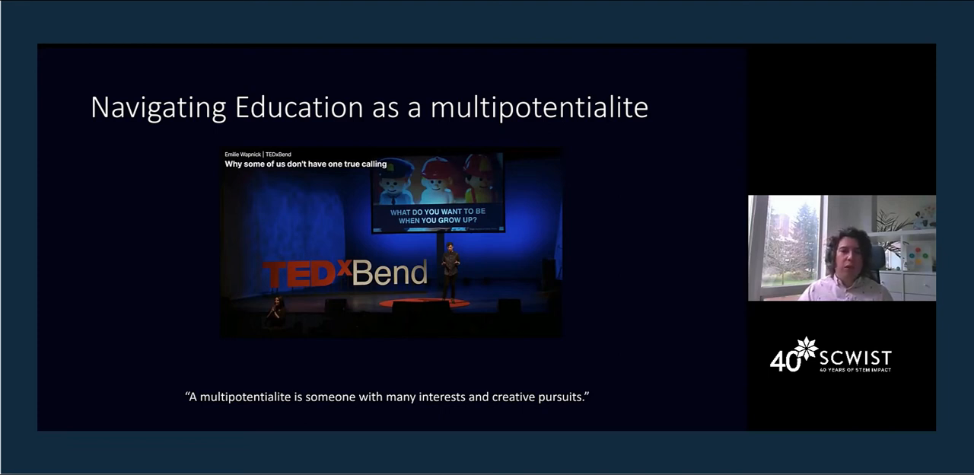
pyautogui.press('Right')
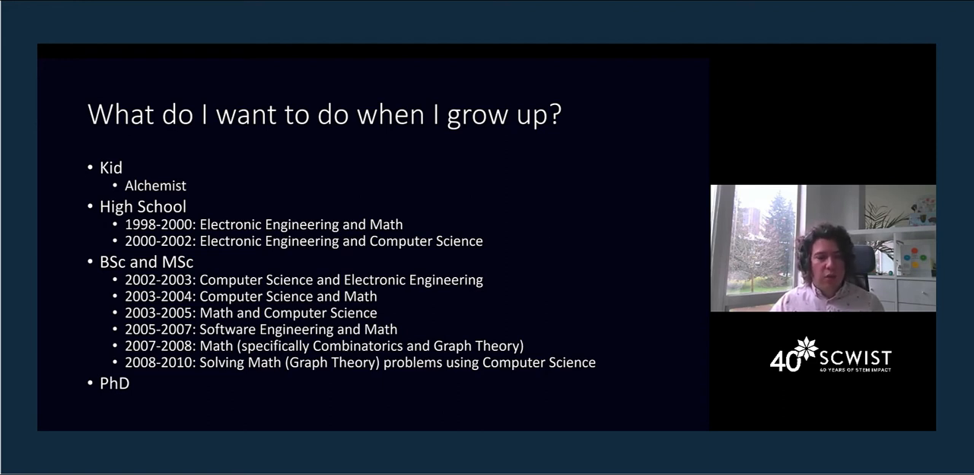
pyautogui.press('Right')
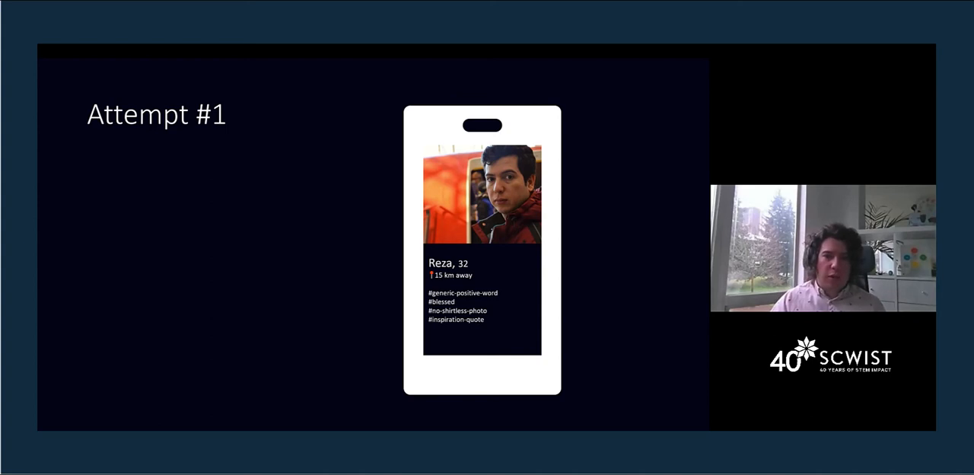
pyautogui.press('Right')
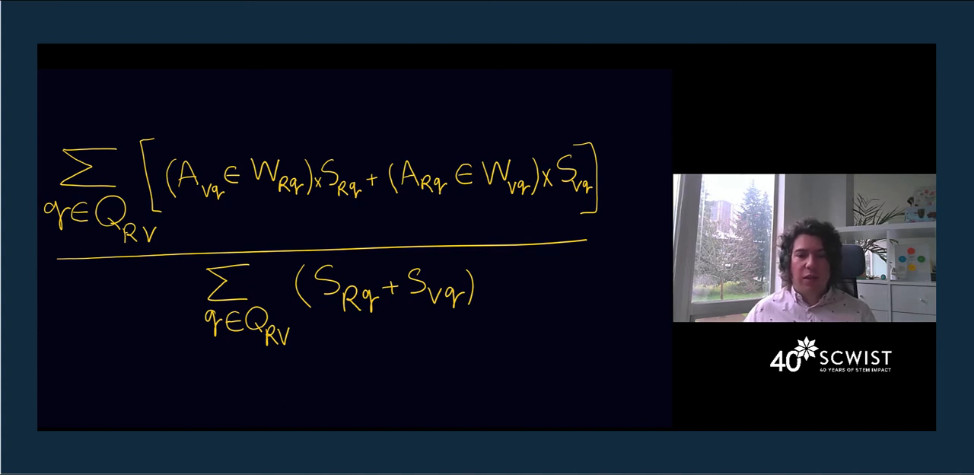
pyautogui.write('x100')
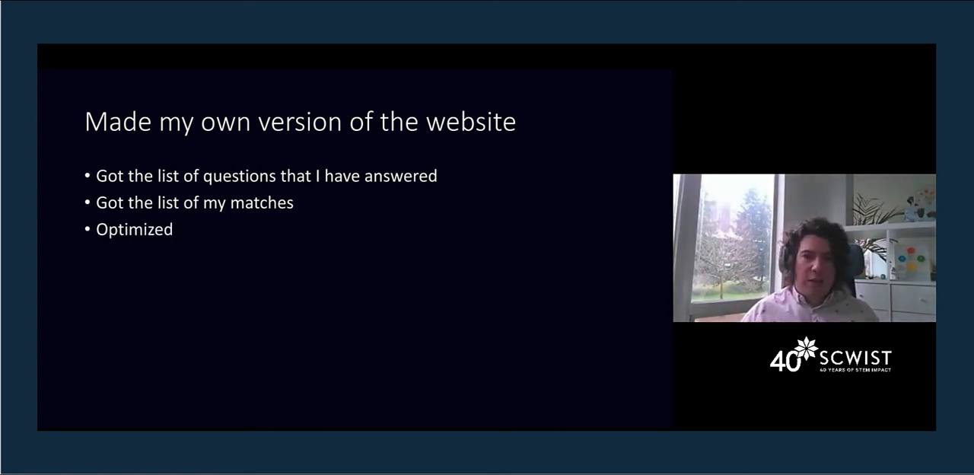
pyautogui.press('Right')
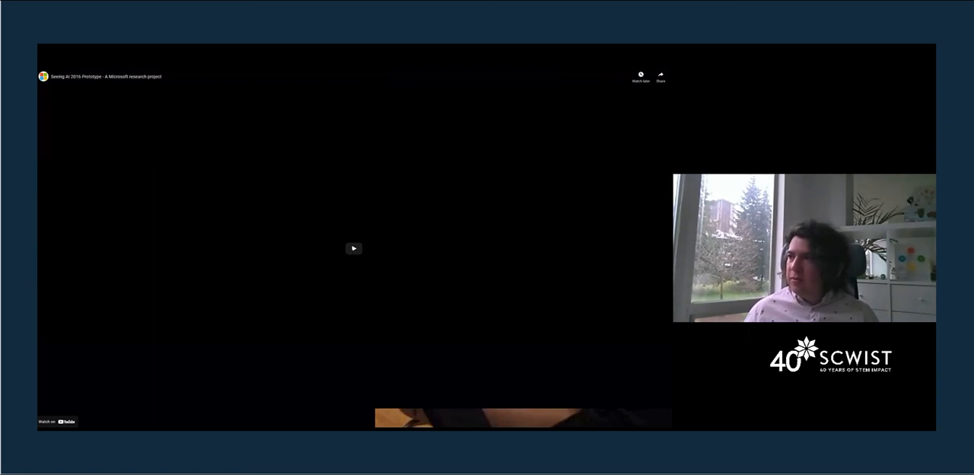
pyautogui.click(352, 248)
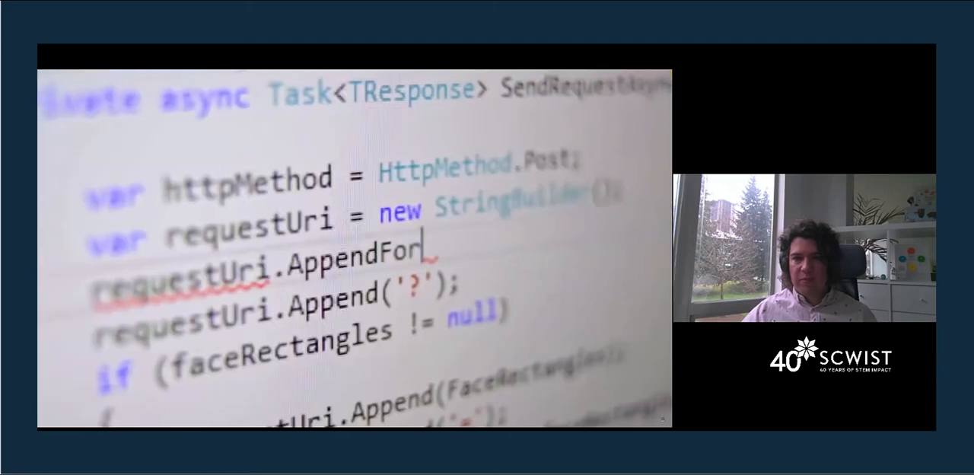
pyautogui.write('ma')
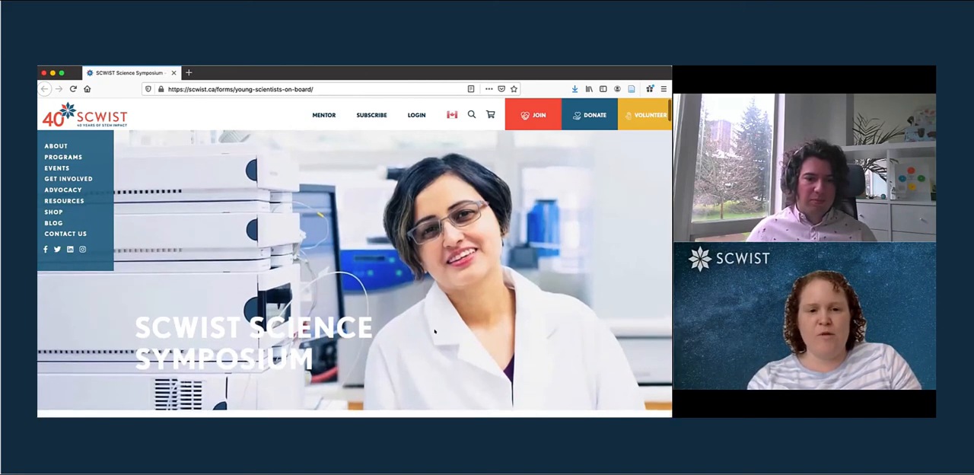
pyautogui.scroll(-3)
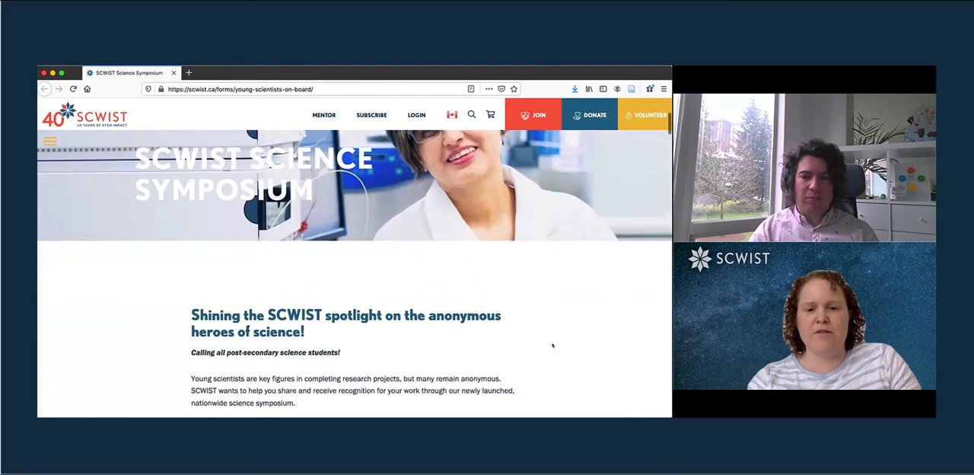
pyautogui.scroll(-3)
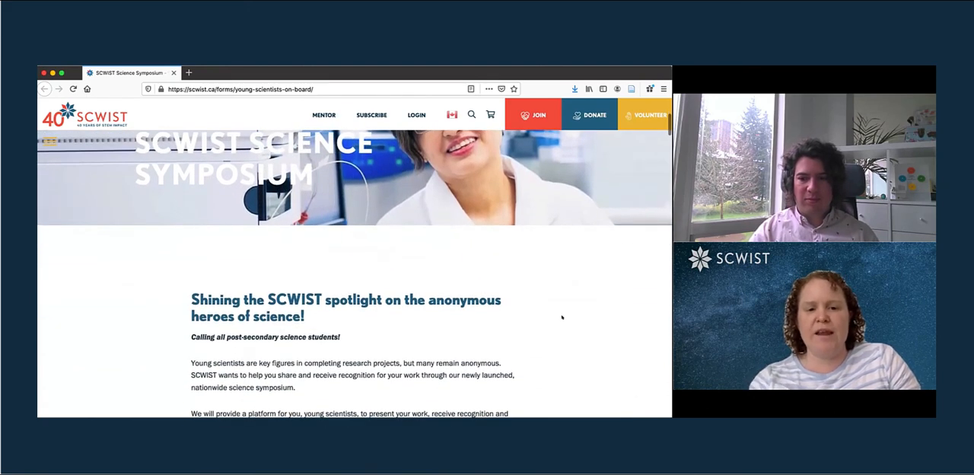